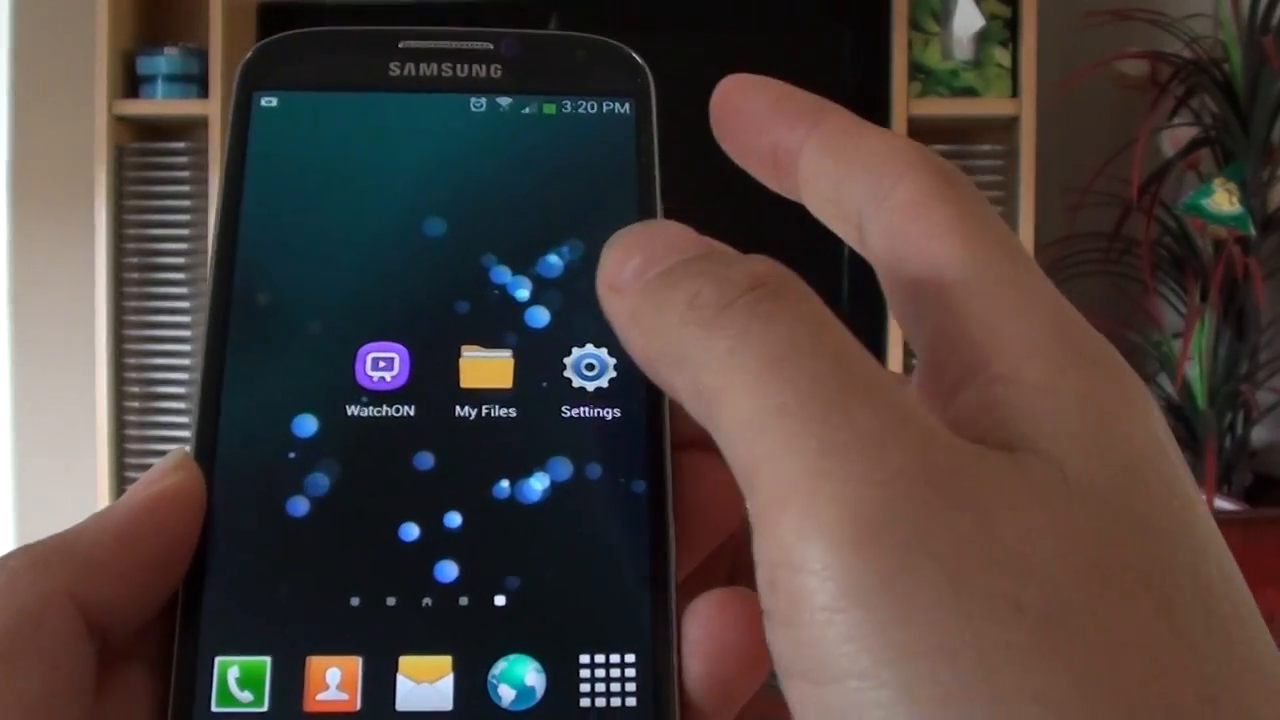
Open Settings from the home screen and switch to the More tab
click(590, 375)
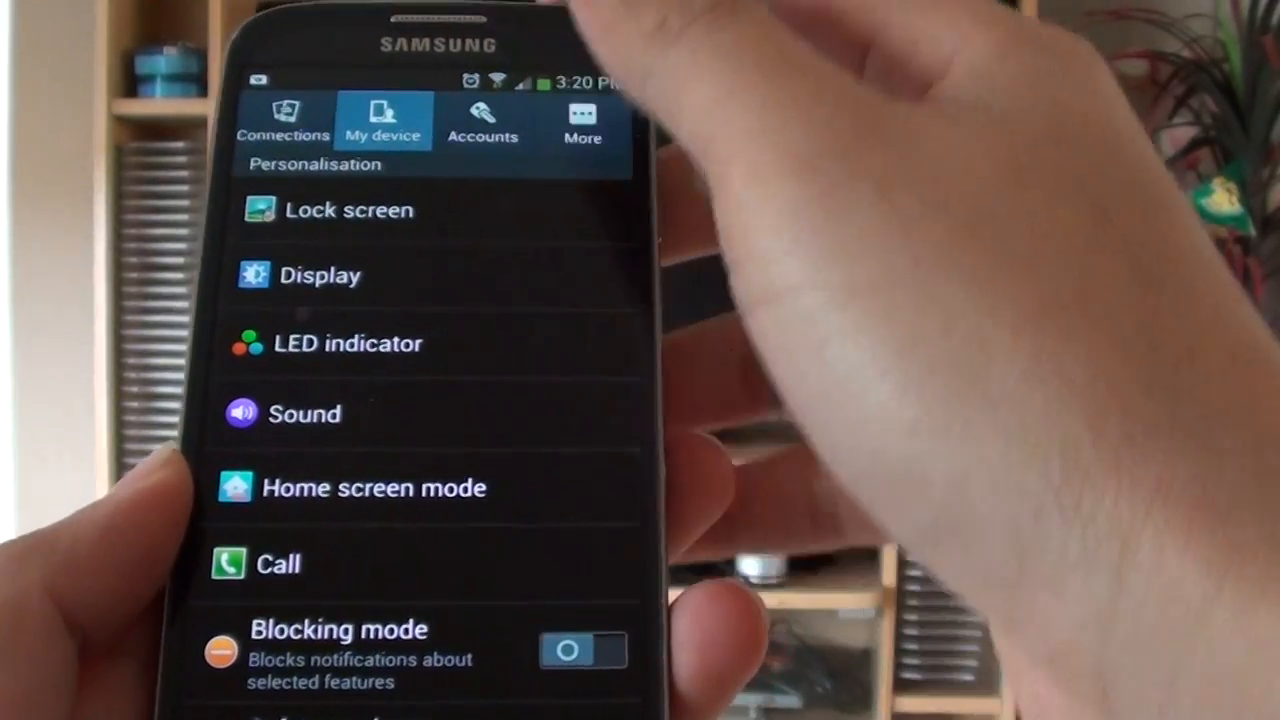
click(553, 118)
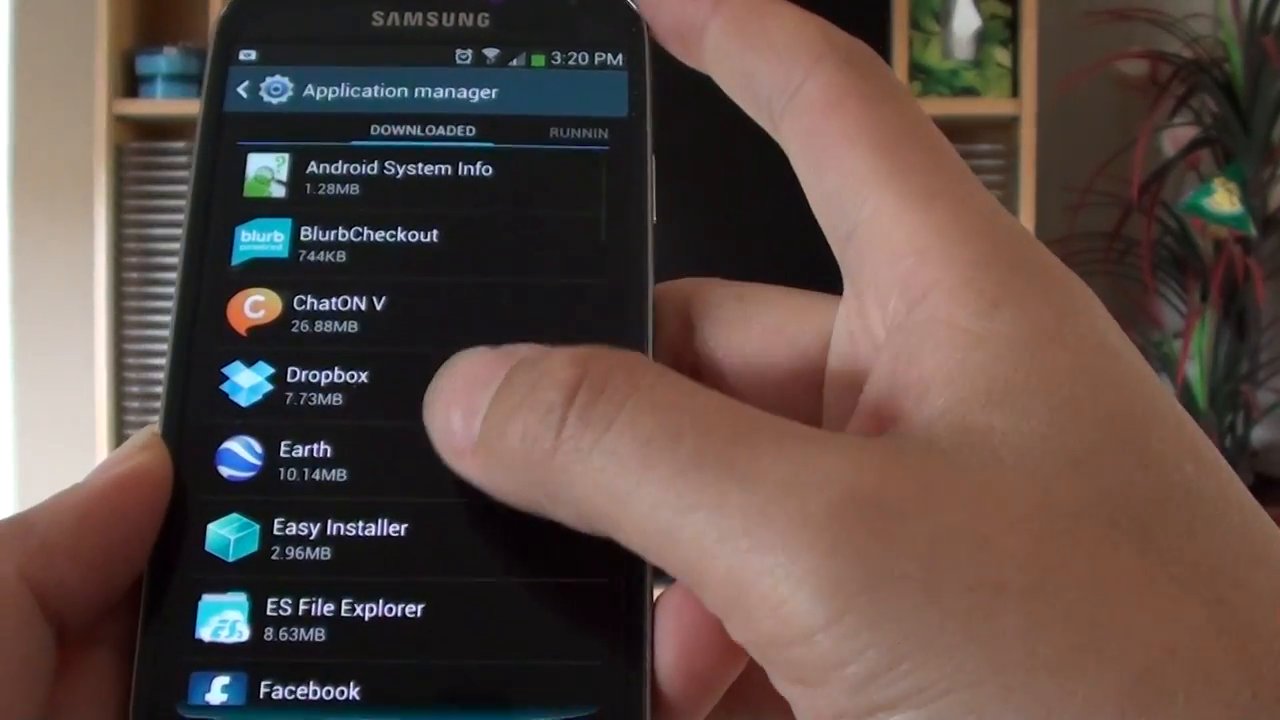
Scroll down the Application manager's Downloaded apps list
scroll(down, 3)
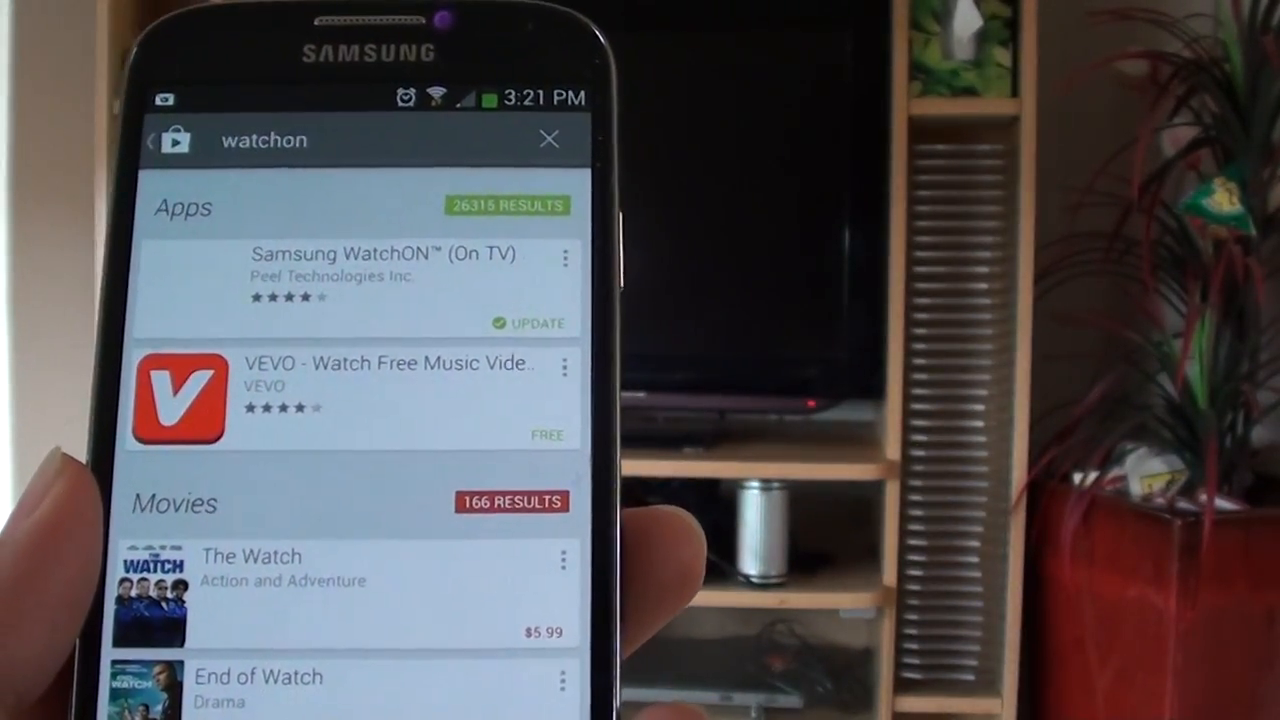
Open Samsung WatchON (On TV) from the Play Store 'watchon' search results
click(355, 254)
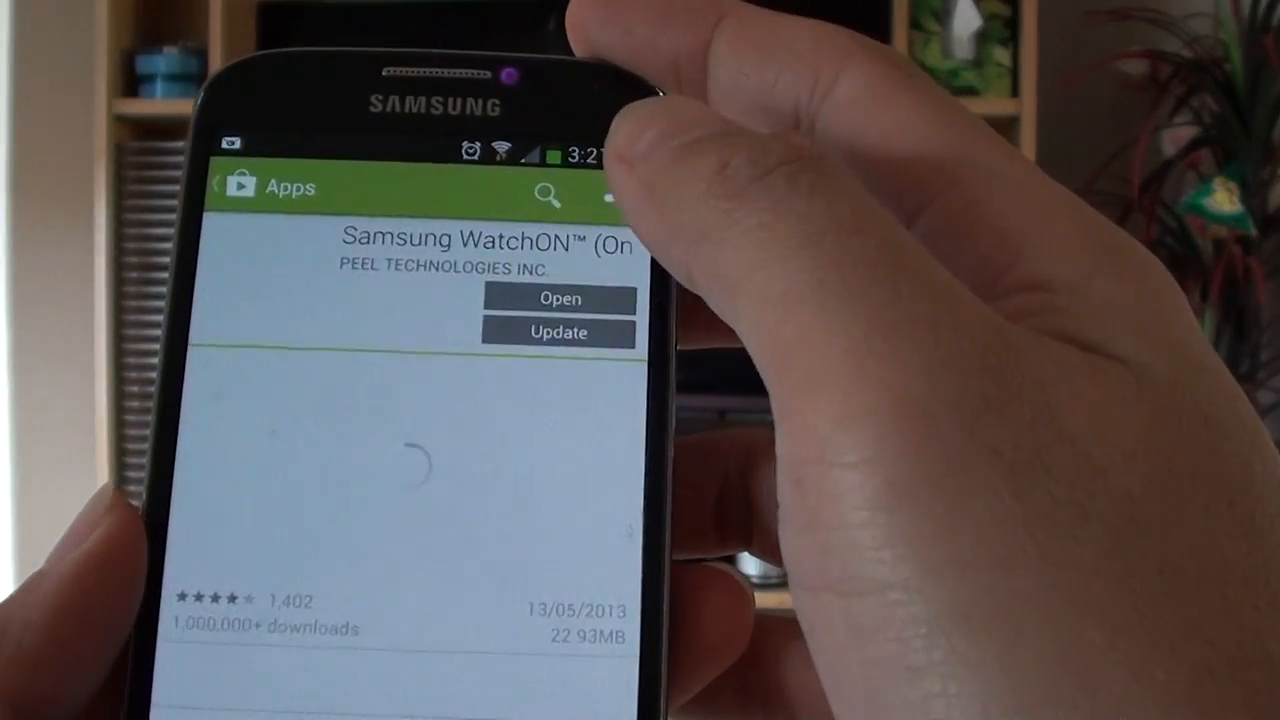